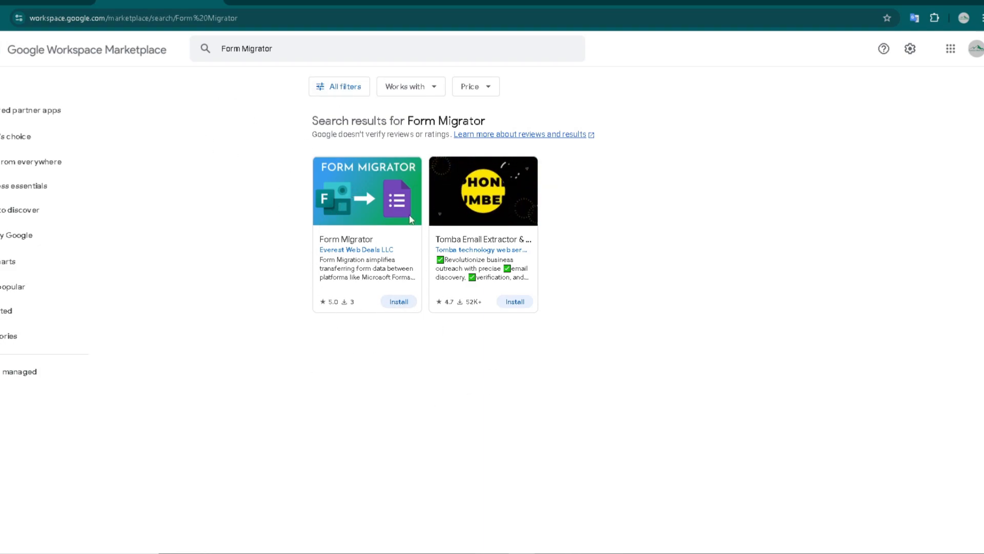
# - Select the Form Migrator result card in the Workspace Marketplace search results
pyautogui.click(367, 191)
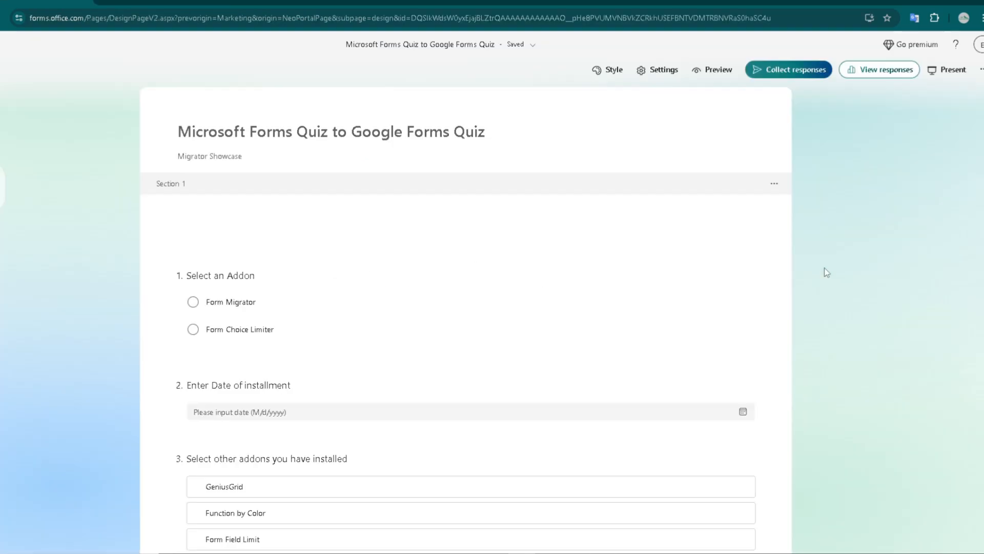
pyautogui.moveTo(556, 280)
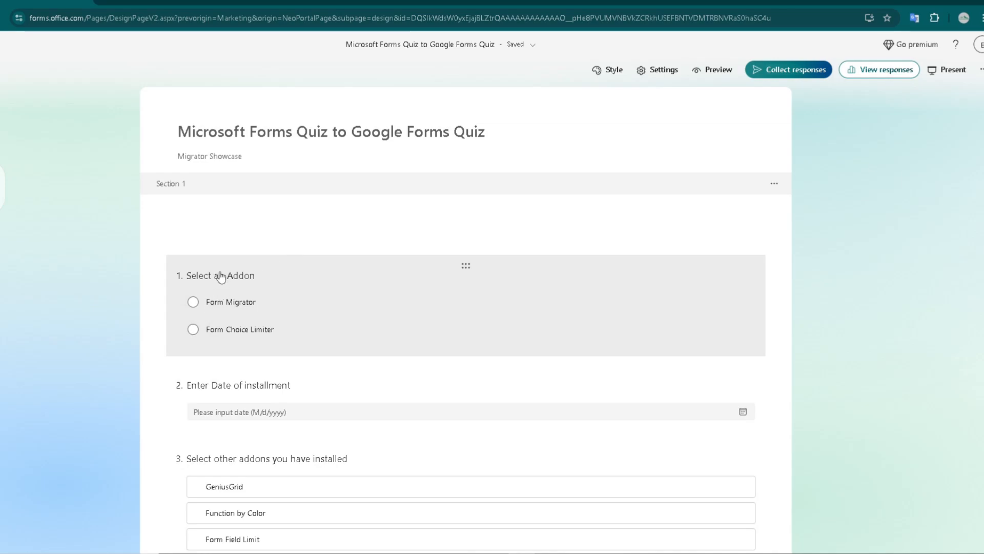
pyautogui.scroll(-3)
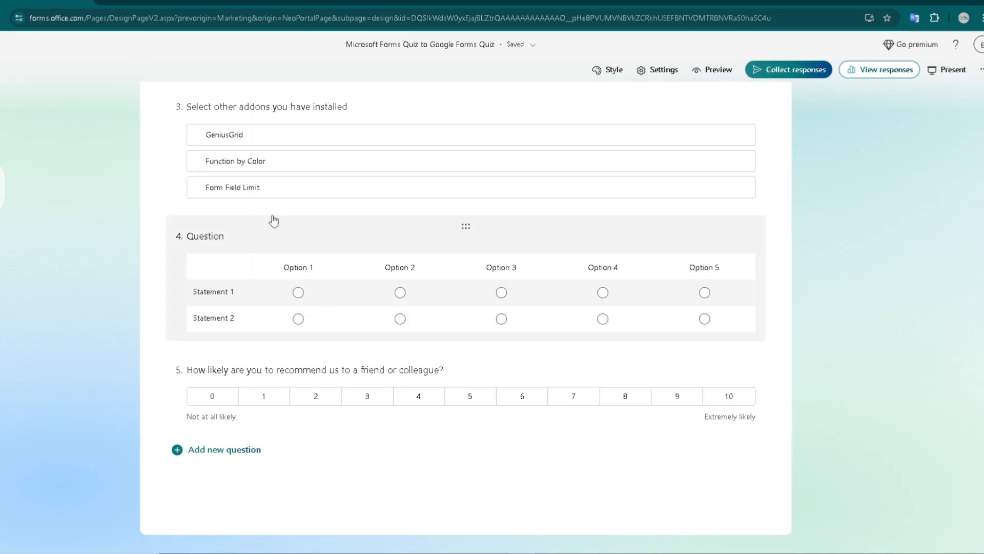
pyautogui.scroll(3)
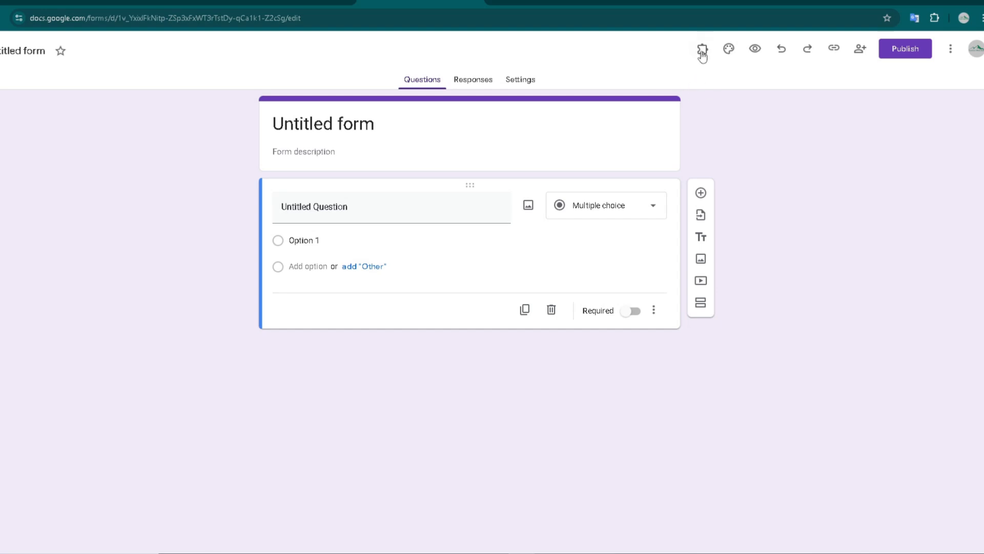
# - Bring up the add-ons list for the untitled form to reach Form Migrator
pyautogui.click(701, 48)
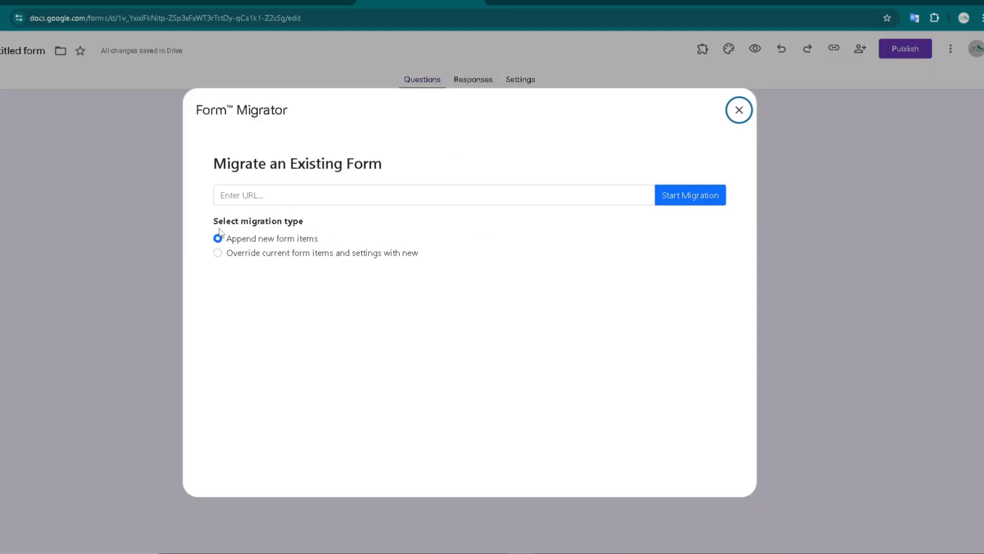
pyautogui.click(218, 238)
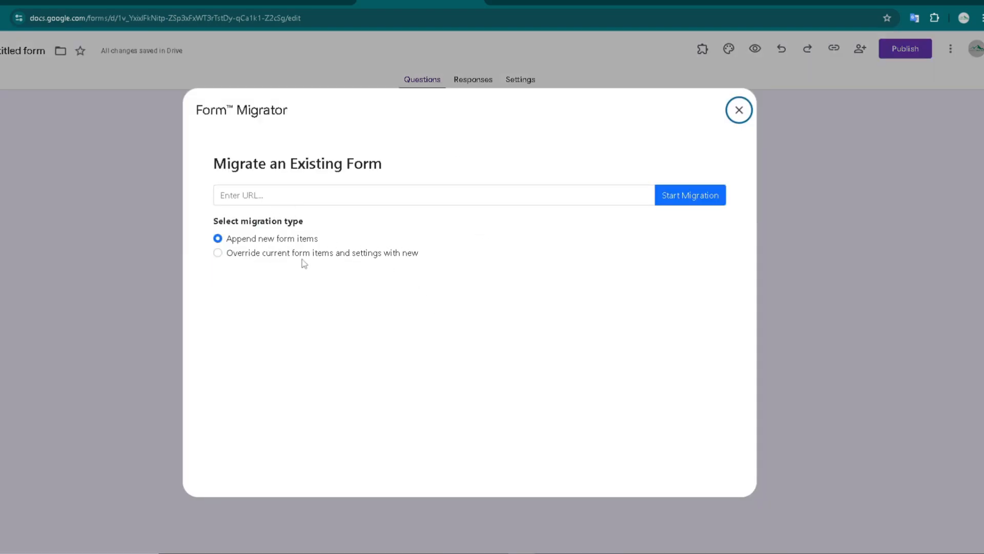
pyautogui.moveTo(492, 353)
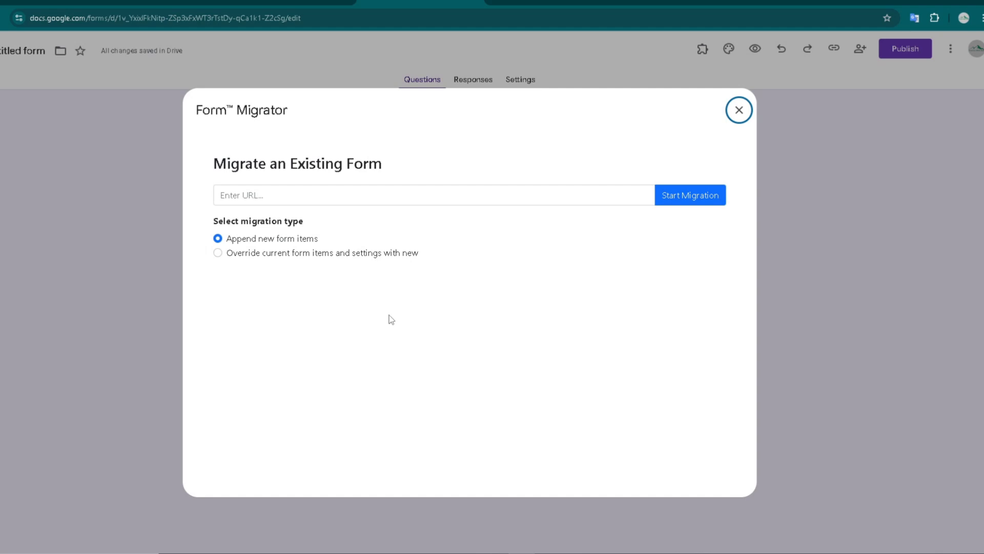
pyautogui.moveTo(310, 162)
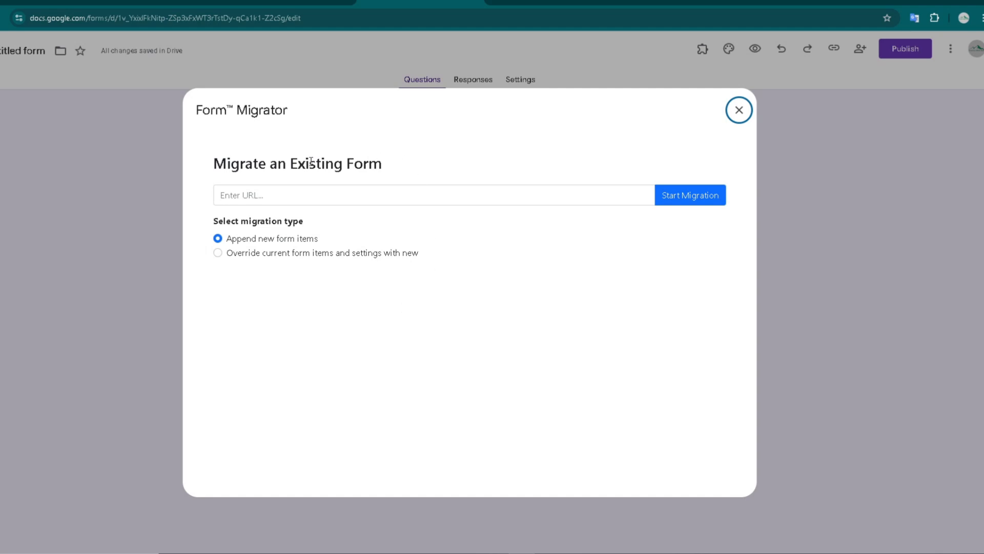
pyautogui.click(217, 252)
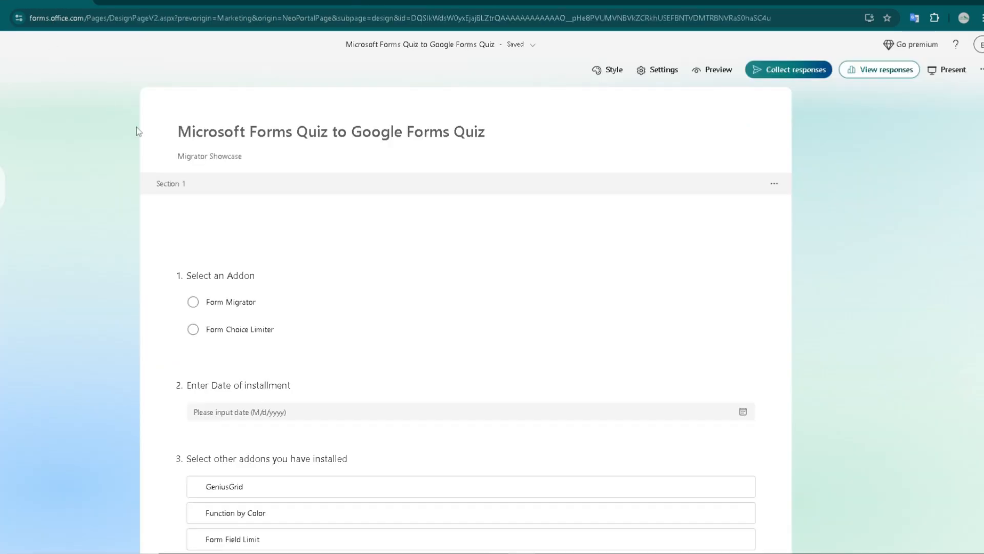
pyautogui.moveTo(814, 211)
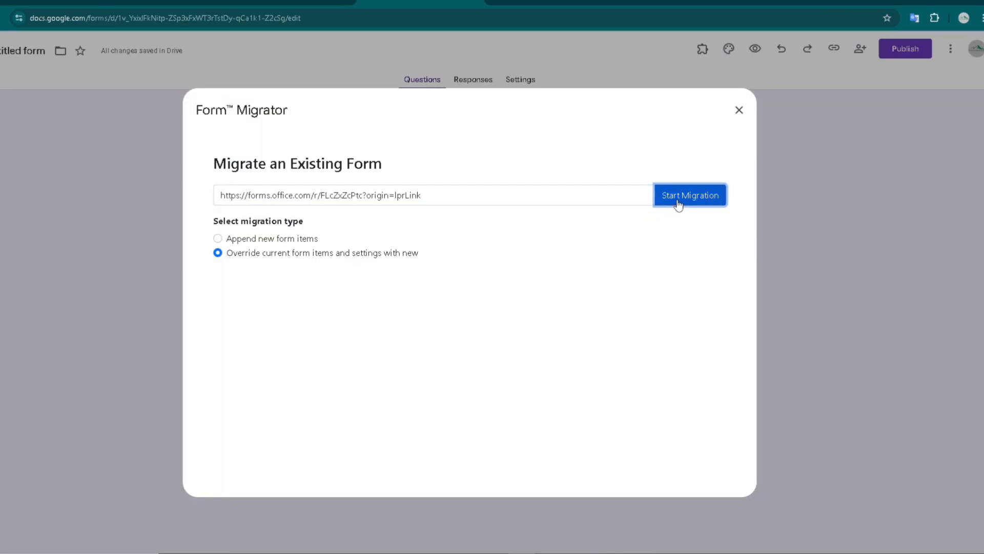
# - Start the migration of the Microsoft Forms quiz into this form and close the panel after success
pyautogui.click(690, 194)
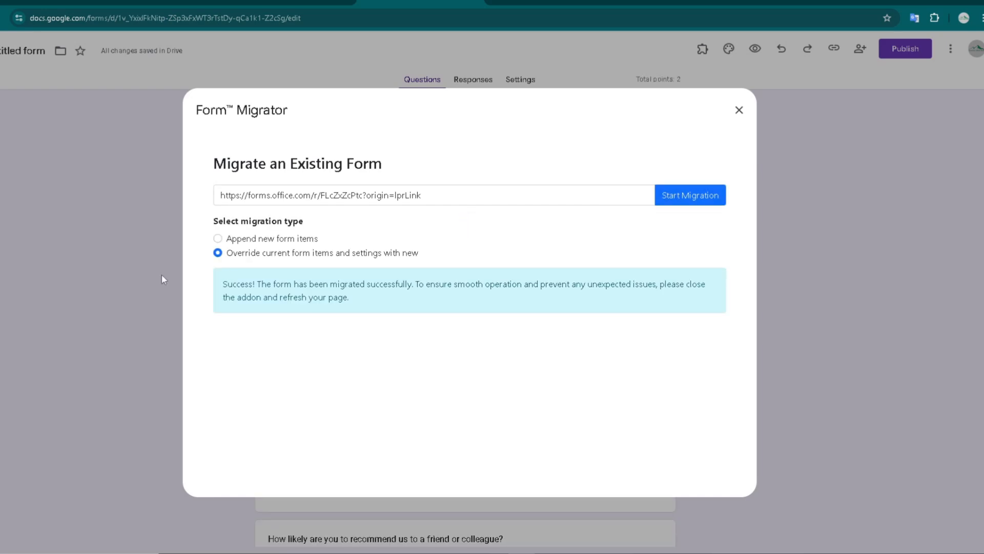
pyautogui.click(739, 110)
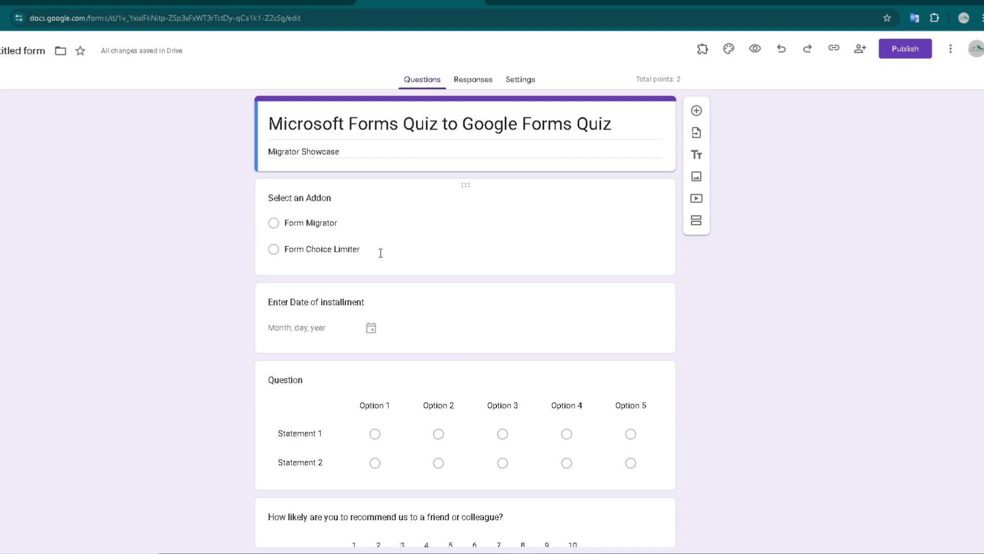
pyautogui.moveTo(455, 142)
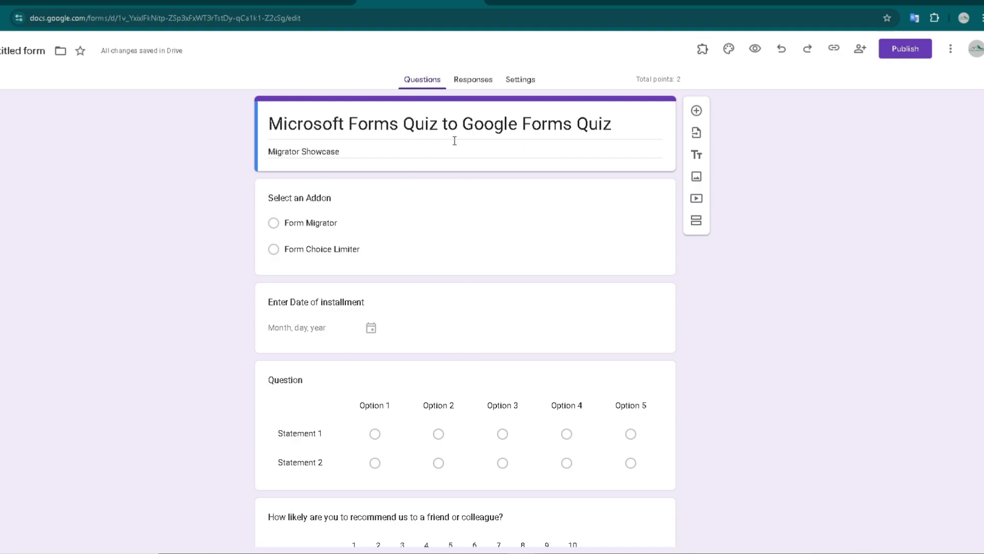
pyautogui.scroll(-3)
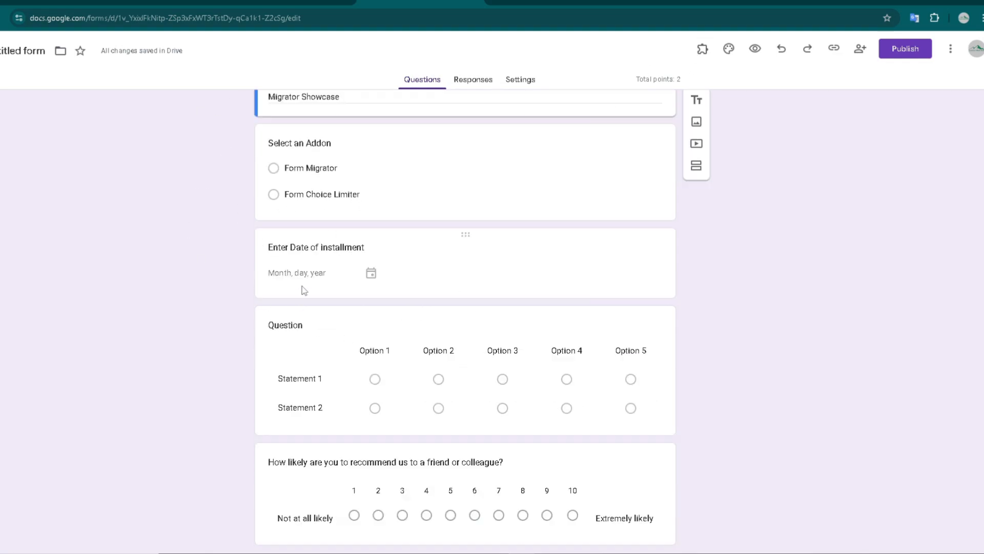